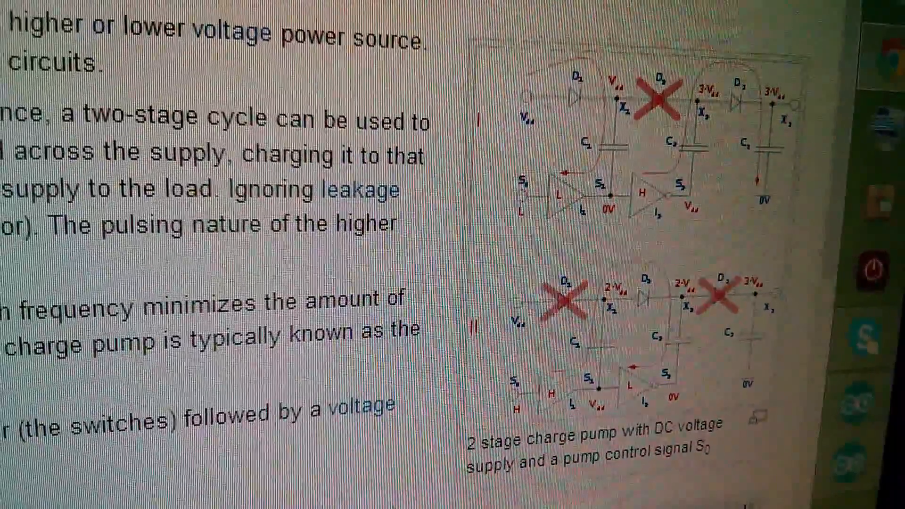
Scroll the charge pump article past the two-stage pump figure to the Dickson charge pump with diodes diagram
scroll(down, 3)
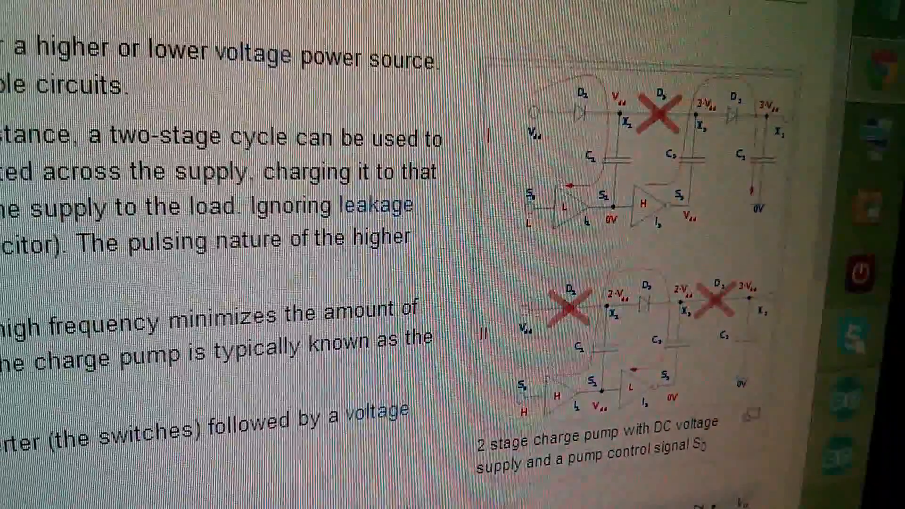
scroll(down, 3)
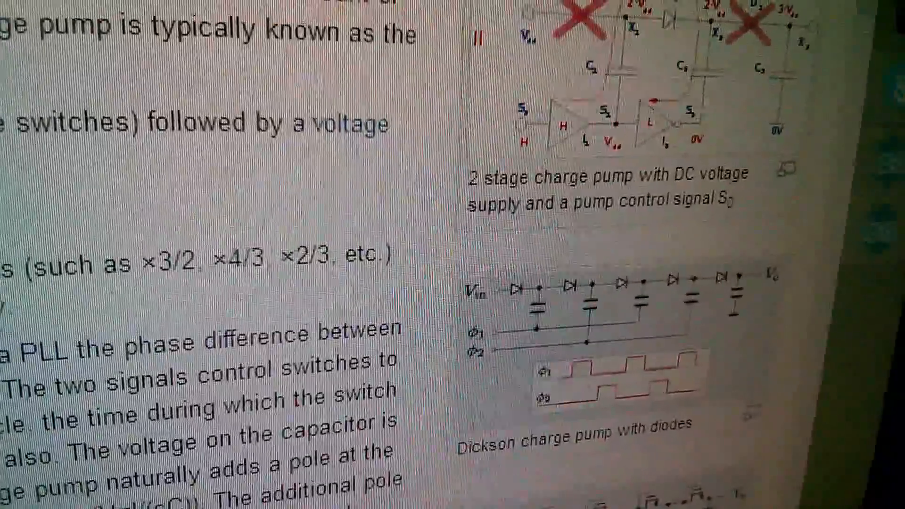
scroll(down, 3)
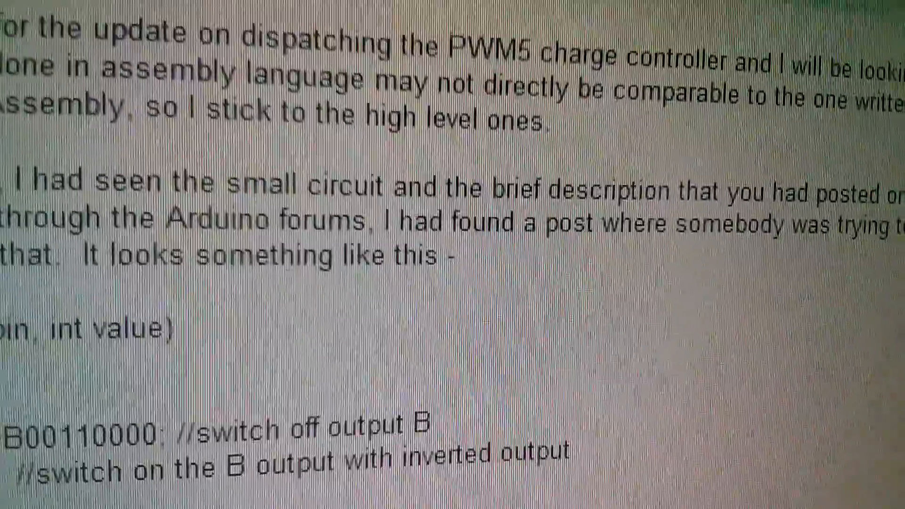
Scroll through the email text about the PWM5 charge controller's output-switching code
scroll(down, 3)
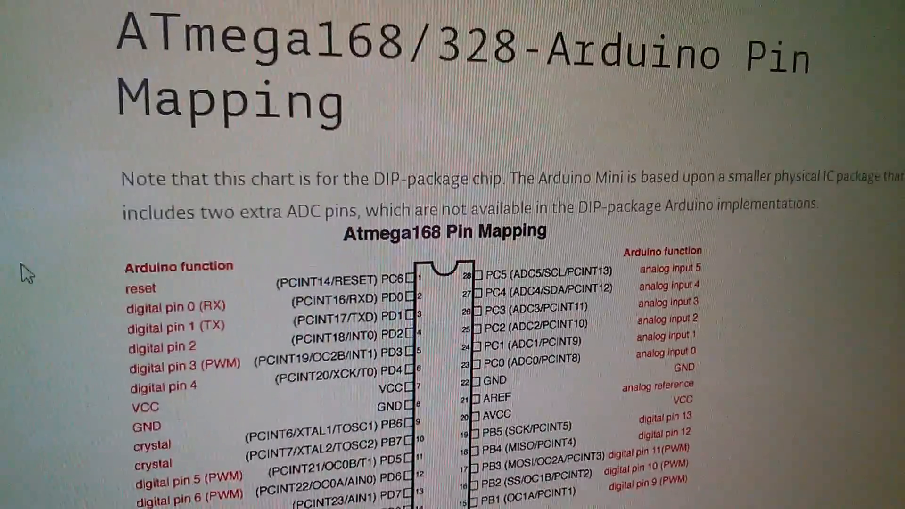
Scroll down the Pin Mapping page through the Atmega168 pin chart
scroll(down, 3)
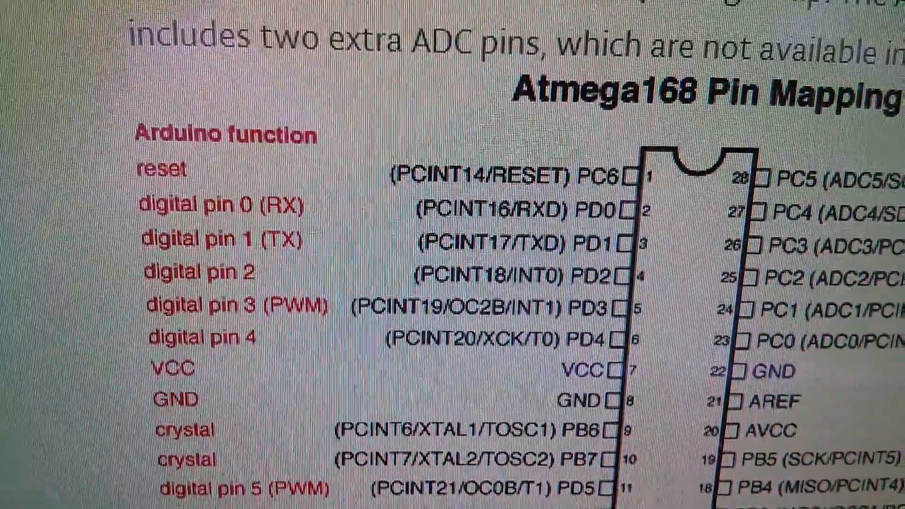
scroll(down, 3)
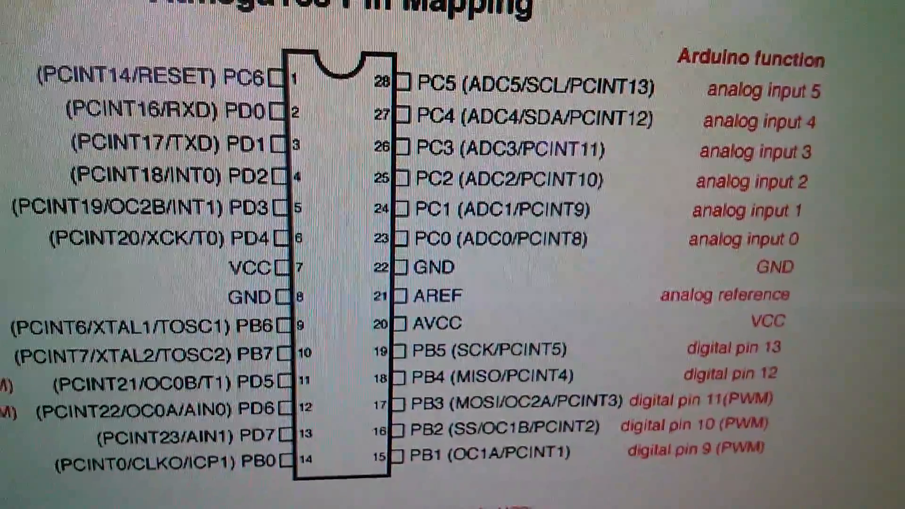
scroll(down, 3)
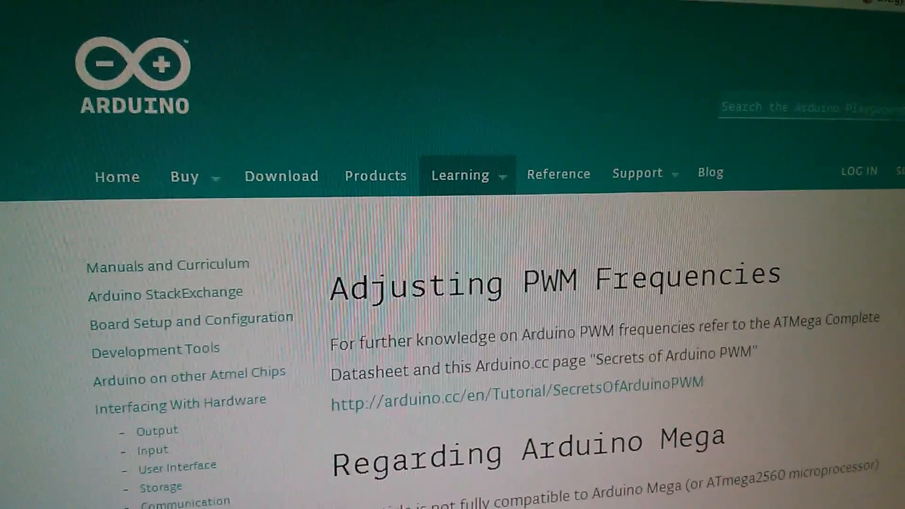
Go to the TimerPWMCheatsheet page from the results
scroll(down, 3)
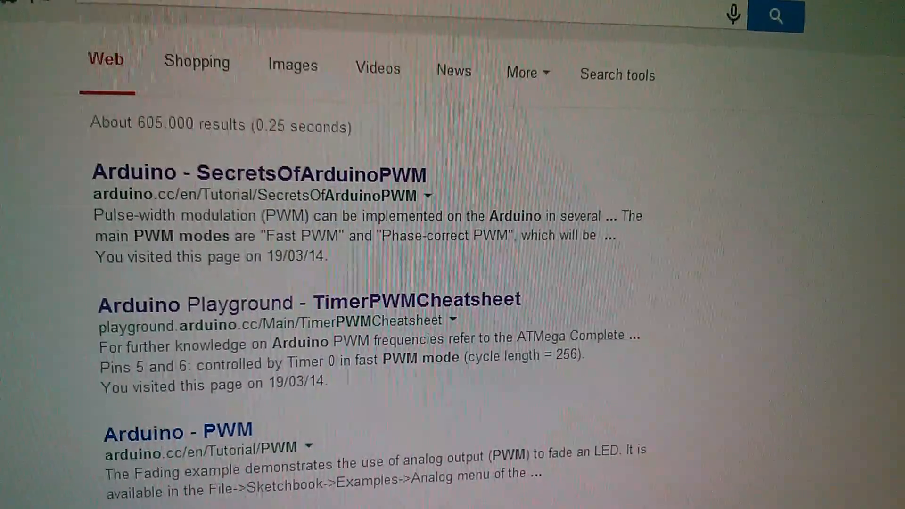
click(231, 300)
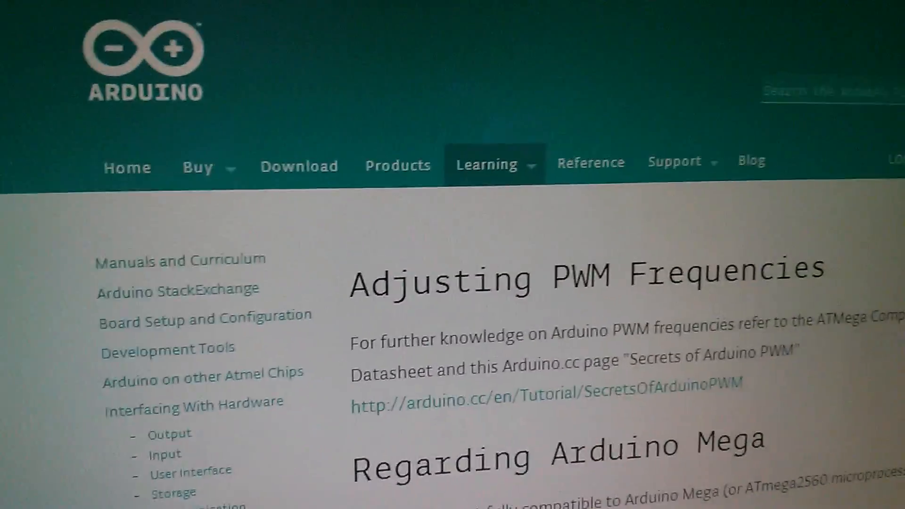
Scroll past the pins 5/6 and 9/10 sections to the pins 11 and 3 timer 2 divisor and frequency table
scroll(down, 3)
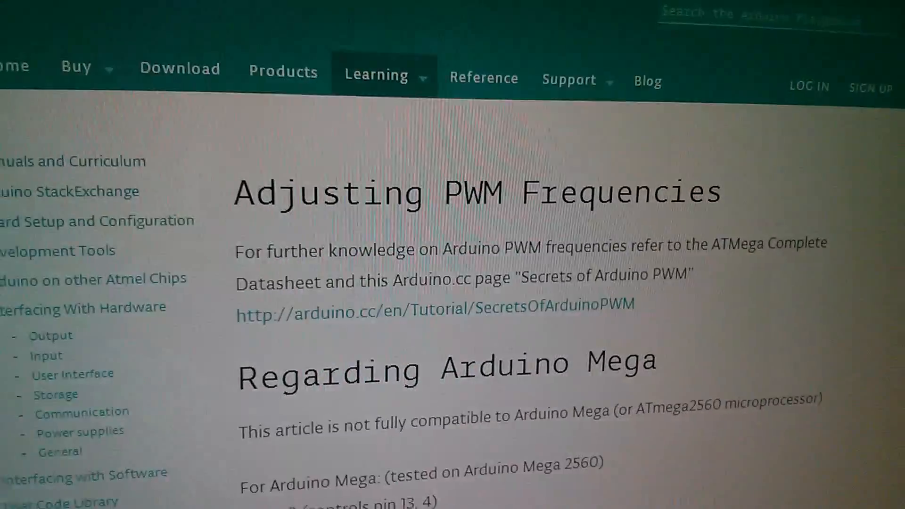
scroll(down, 3)
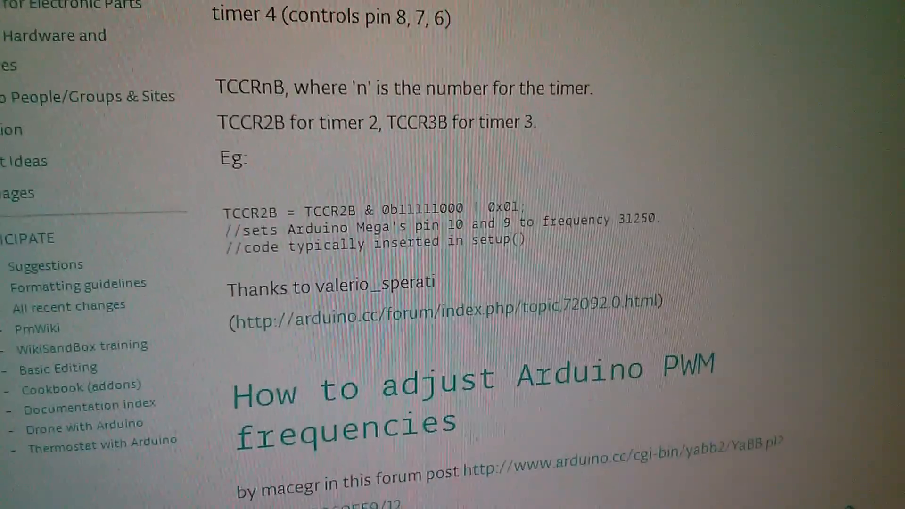
scroll(down, 3)
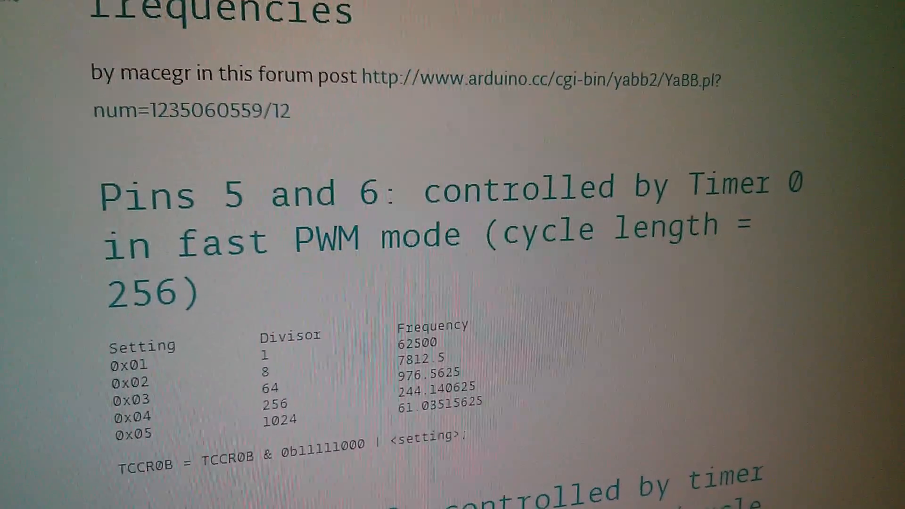
scroll(down, 3)
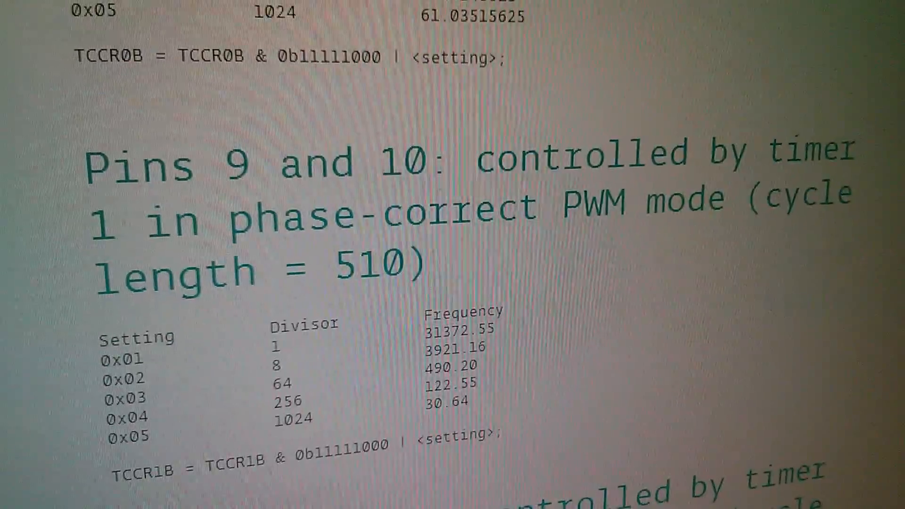
scroll(down, 3)
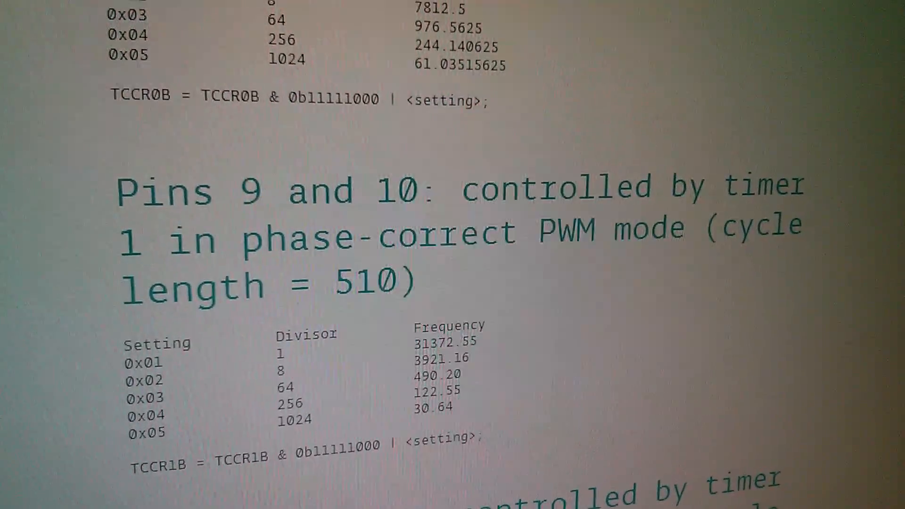
scroll(down, 3)
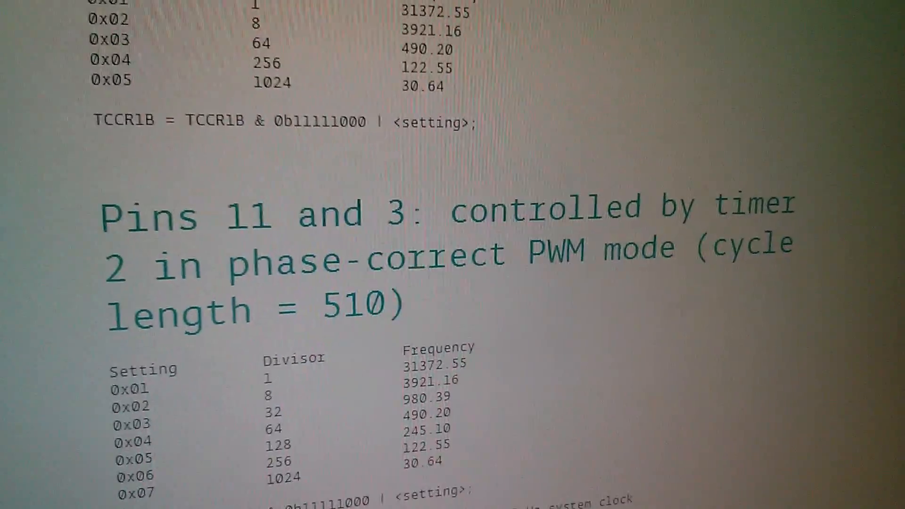
scroll(down, 3)
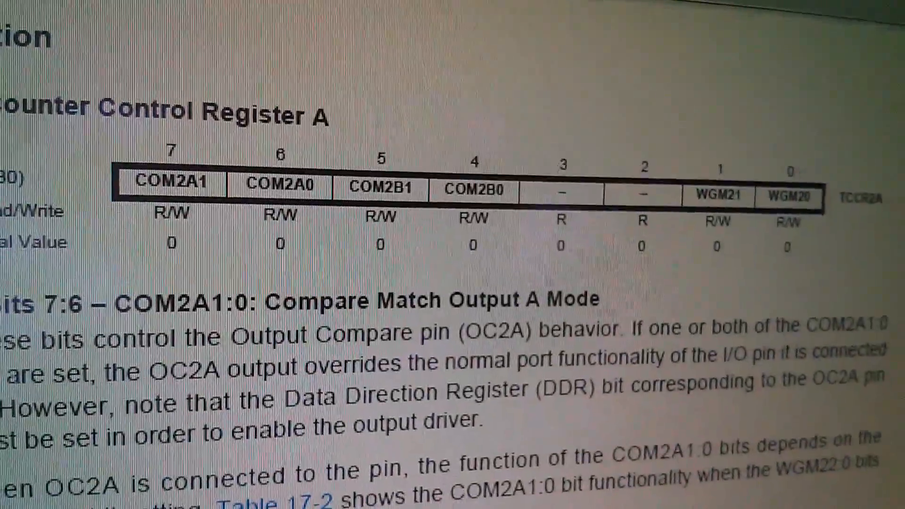
Scroll the ATmega datasheet from the TCCR2A register description down to Table 17-3, the fast PWM COM2A1/COM2A0 output modes
scroll(down, 3)
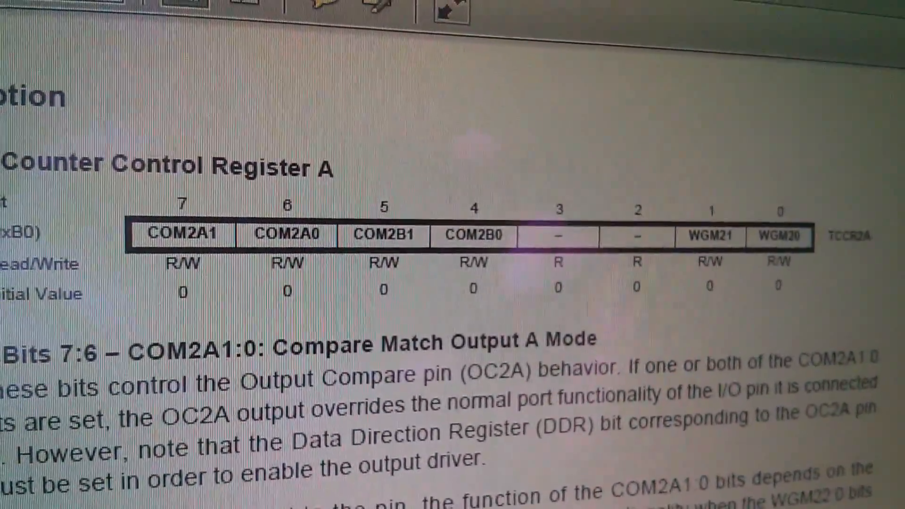
scroll(down, 3)
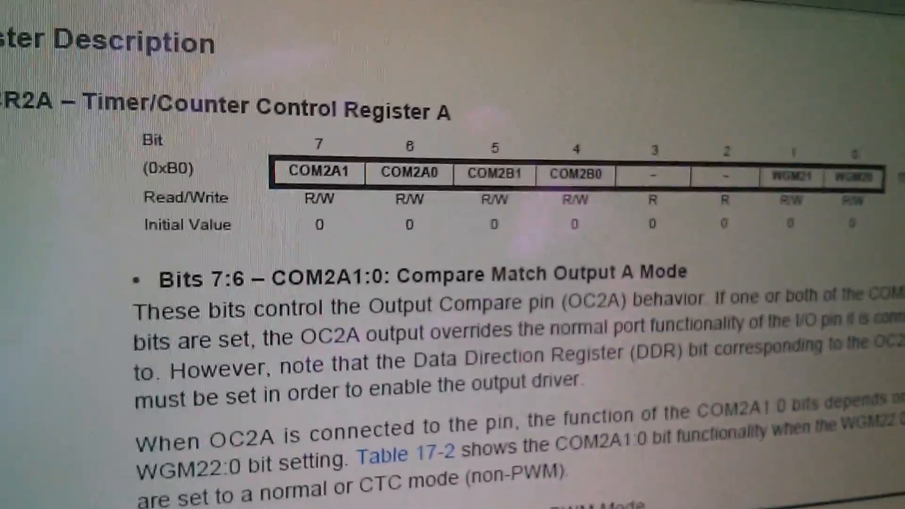
scroll(down, 3)
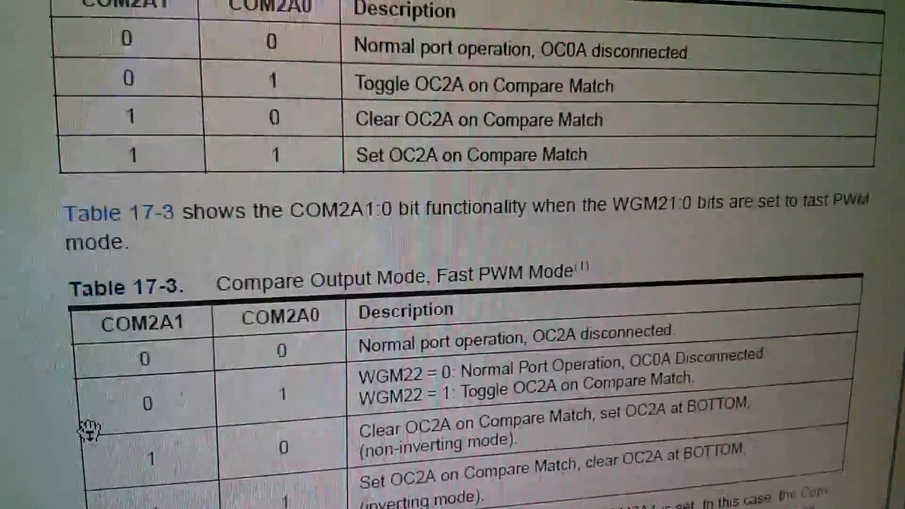
scroll(down, 3)
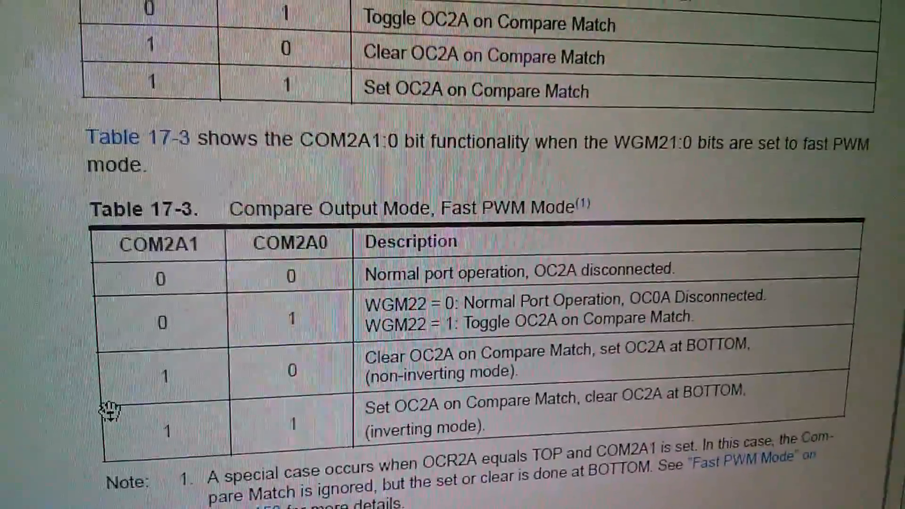
scroll(down, 3)
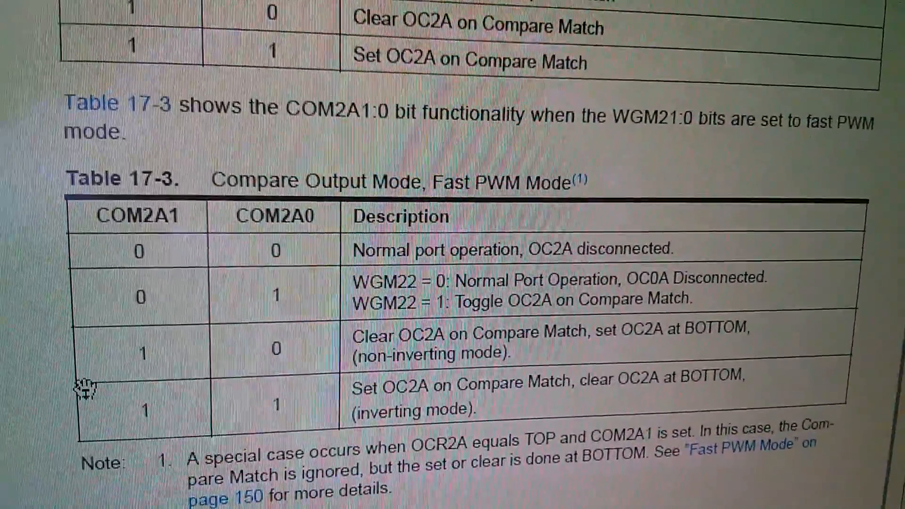
scroll(down, 3)
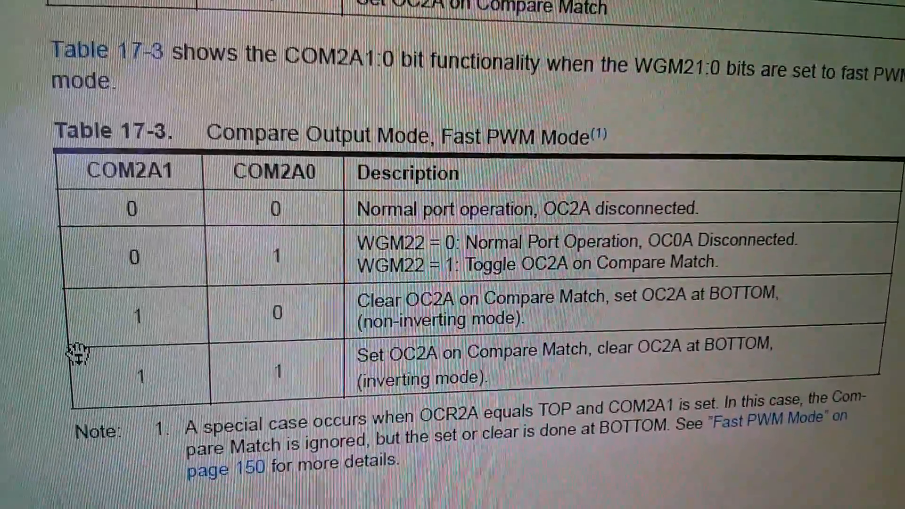
scroll(down, 3)
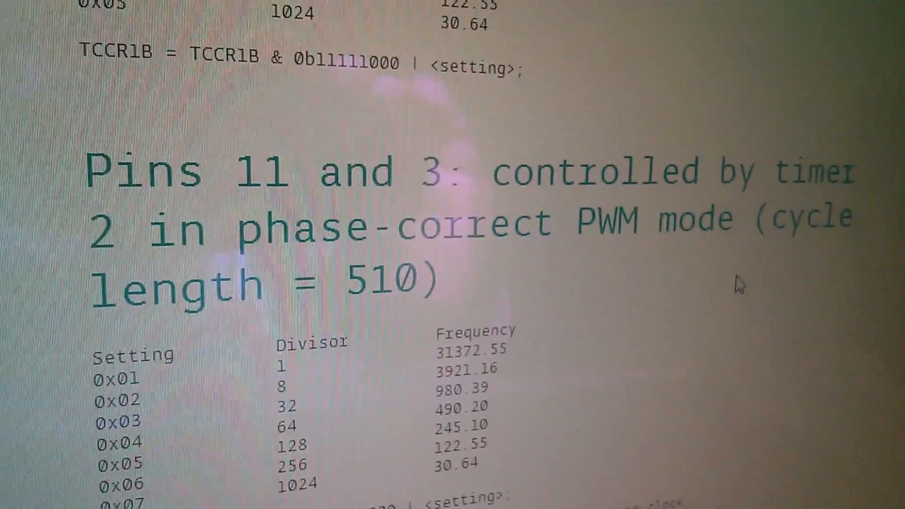
Scroll the PWM frequency page to the pins 11 and 3 timer 2 prescaler table
scroll(down, 3)
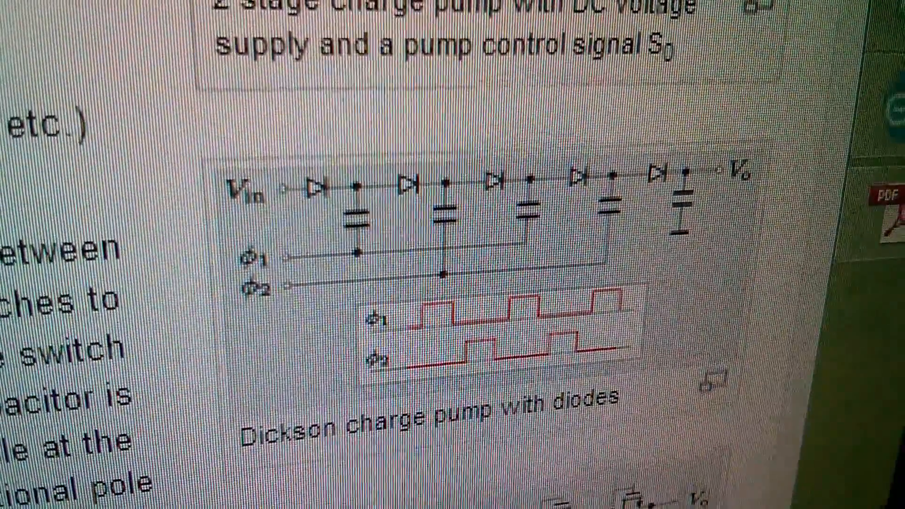
Scroll the charge pump article down to the Dickson charge pump with diodes diagram and its two-phase clocks
scroll(down, 3)
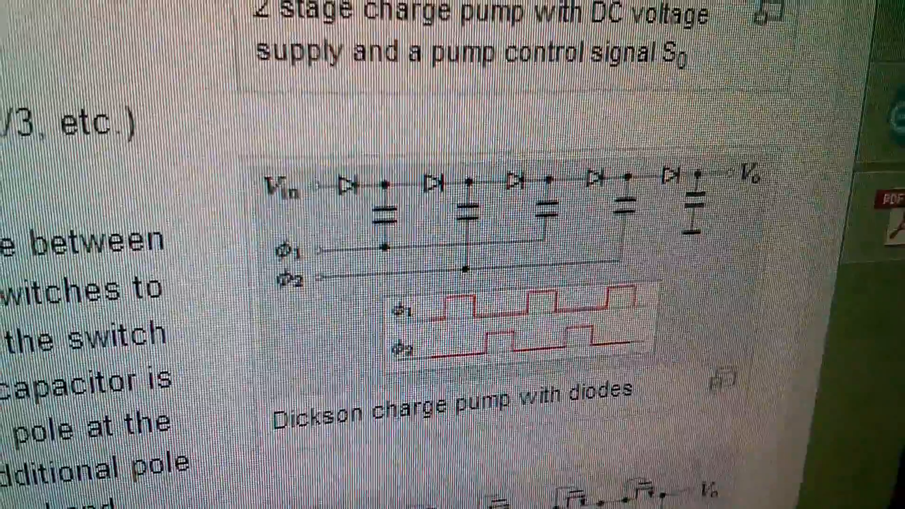